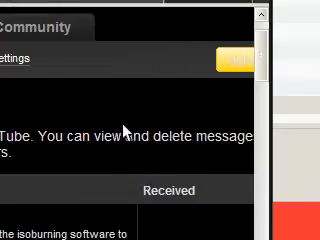
scroll("down", 3)
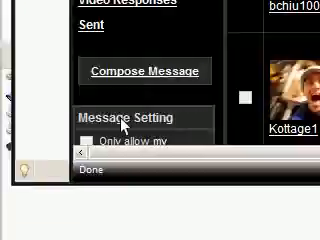